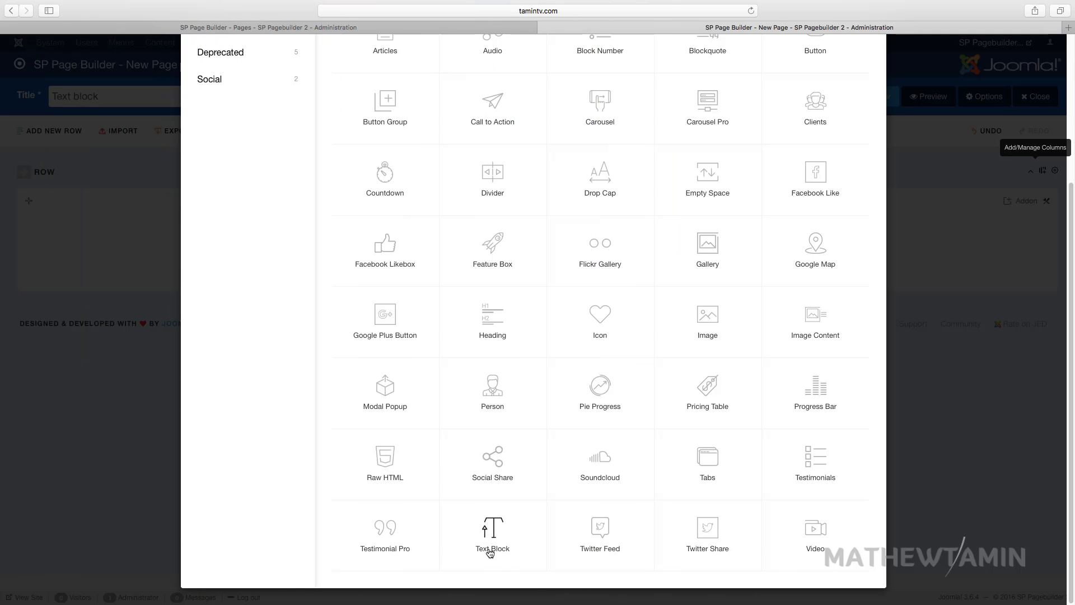
mouse_move(493, 535)
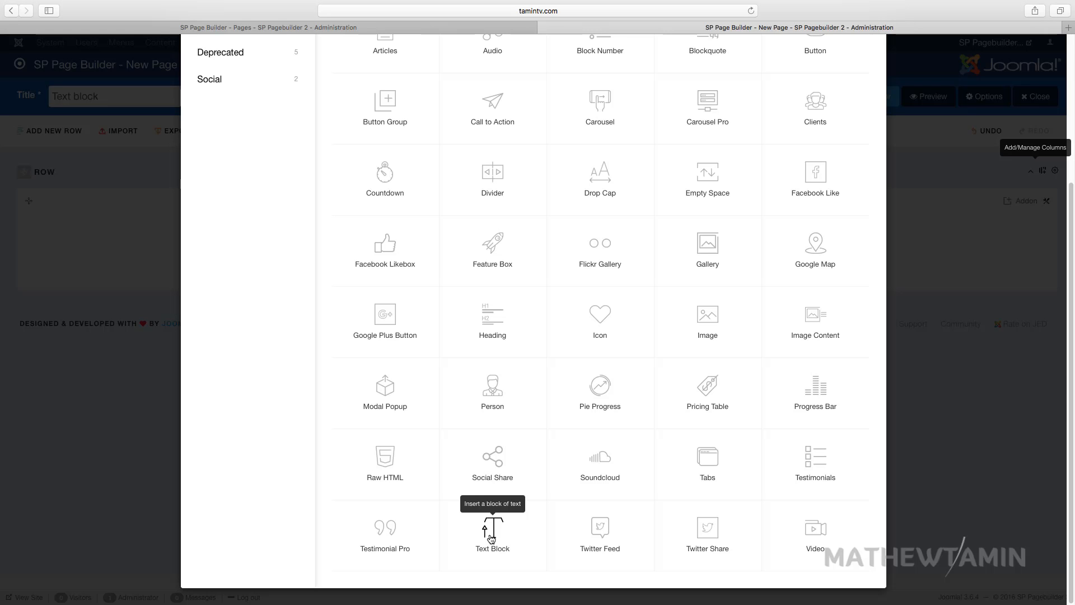
Insert a Text Block addon from the Add Addon picker.
click(492, 535)
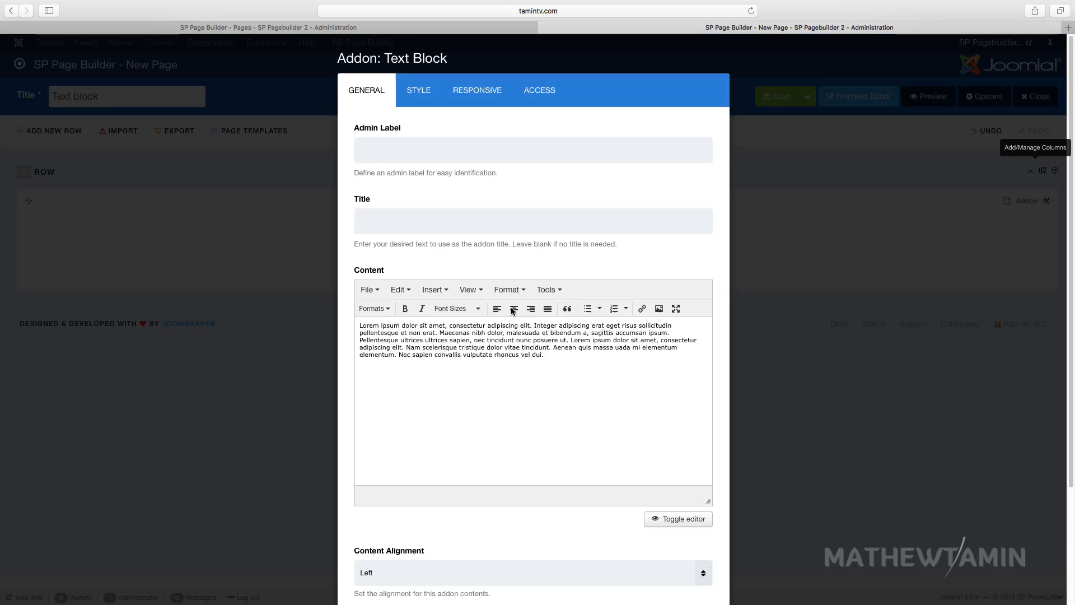
Title the Text Block 'Title of your text header' and apply the settings.
text(T)
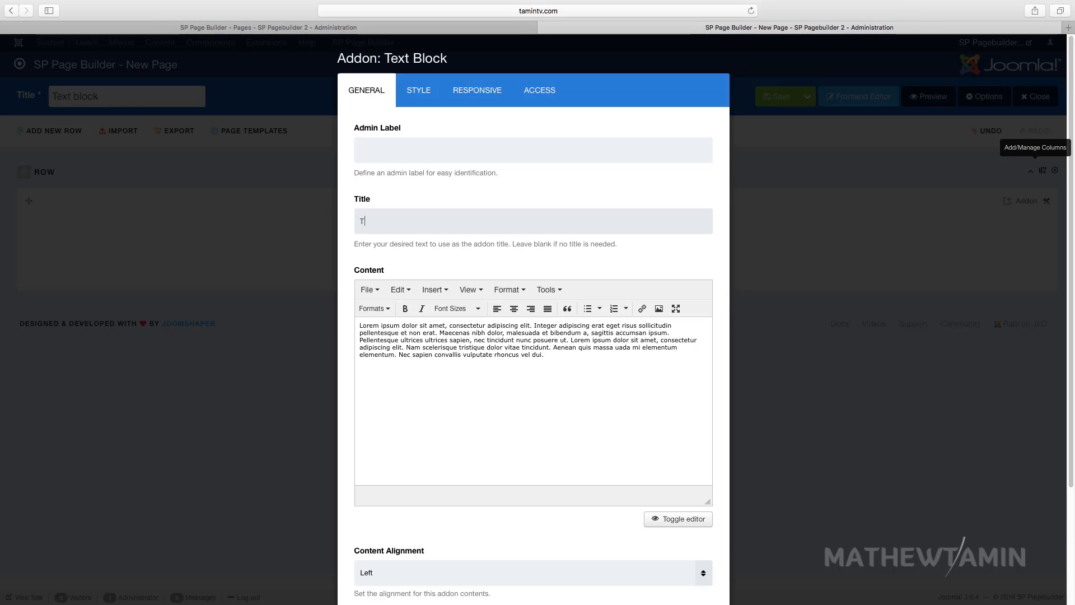
text(itle of your)
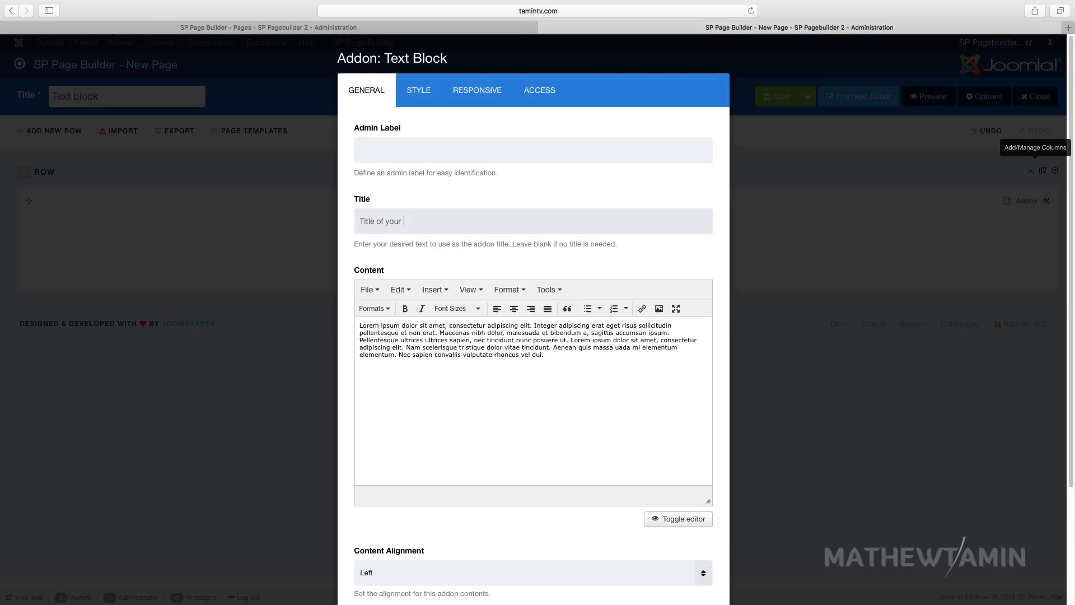
text(text header)
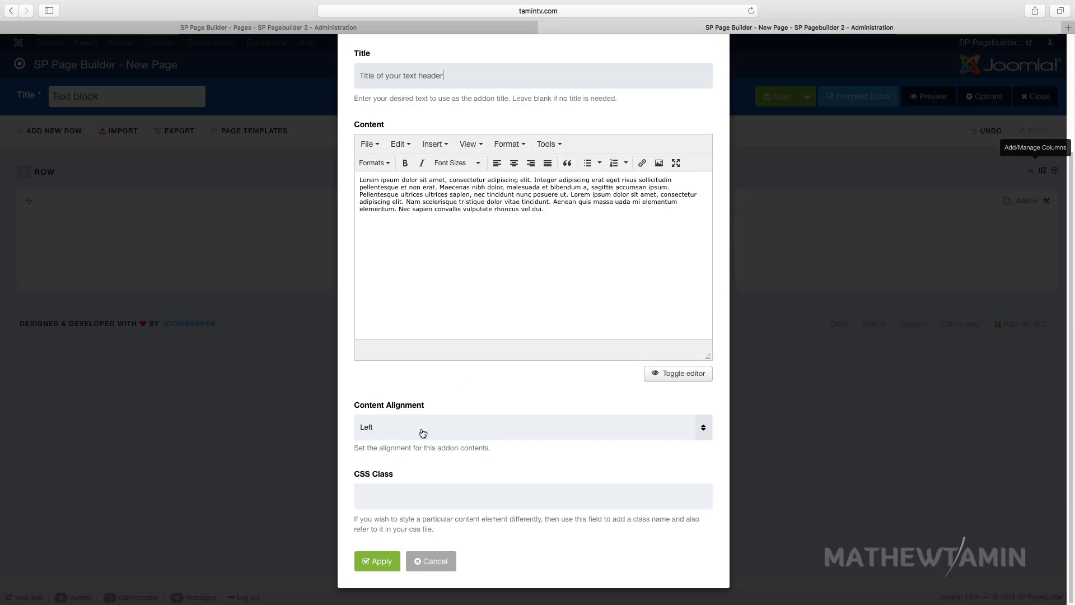
mouse_move(391, 429)
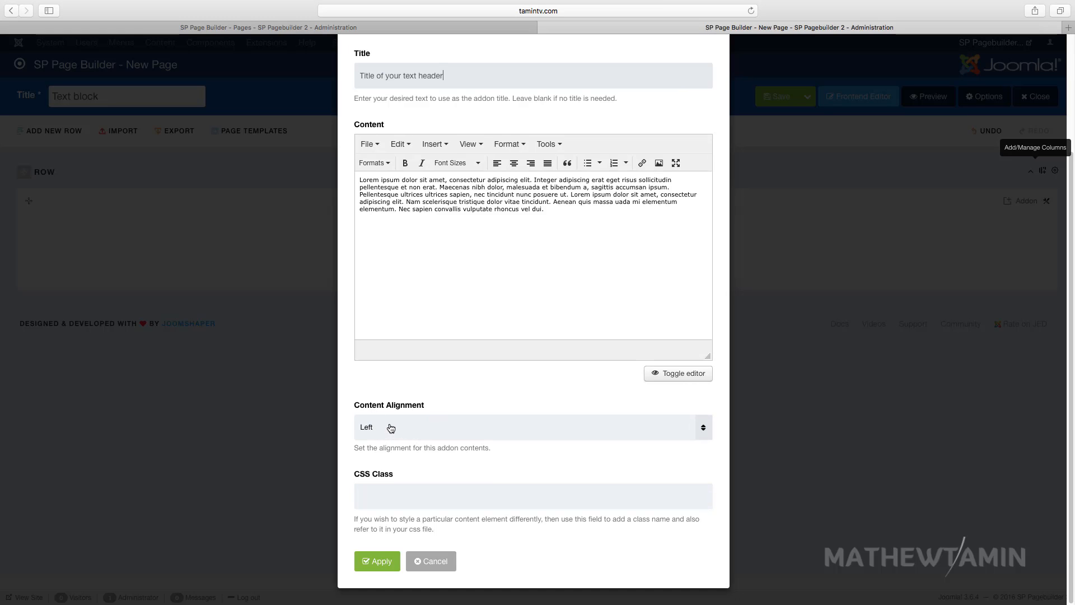
click(530, 427)
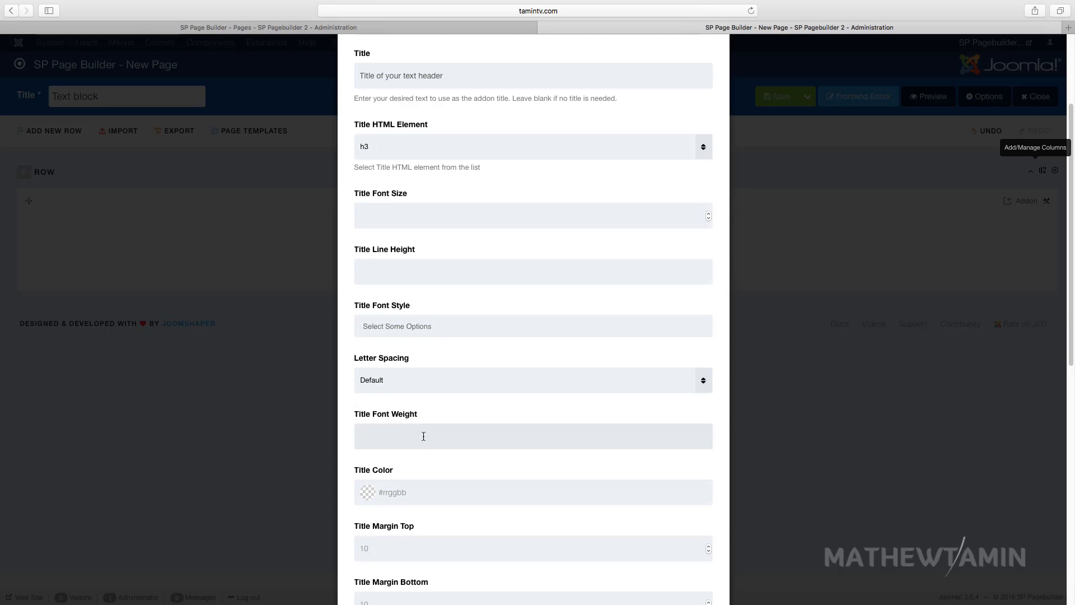
scroll(down, 3)
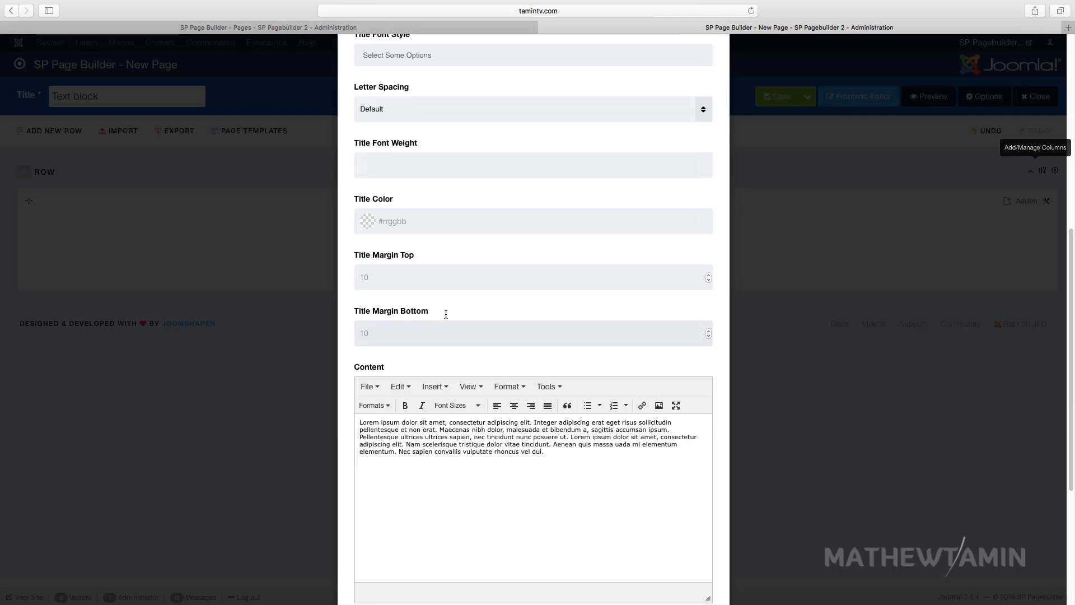
click(533, 220)
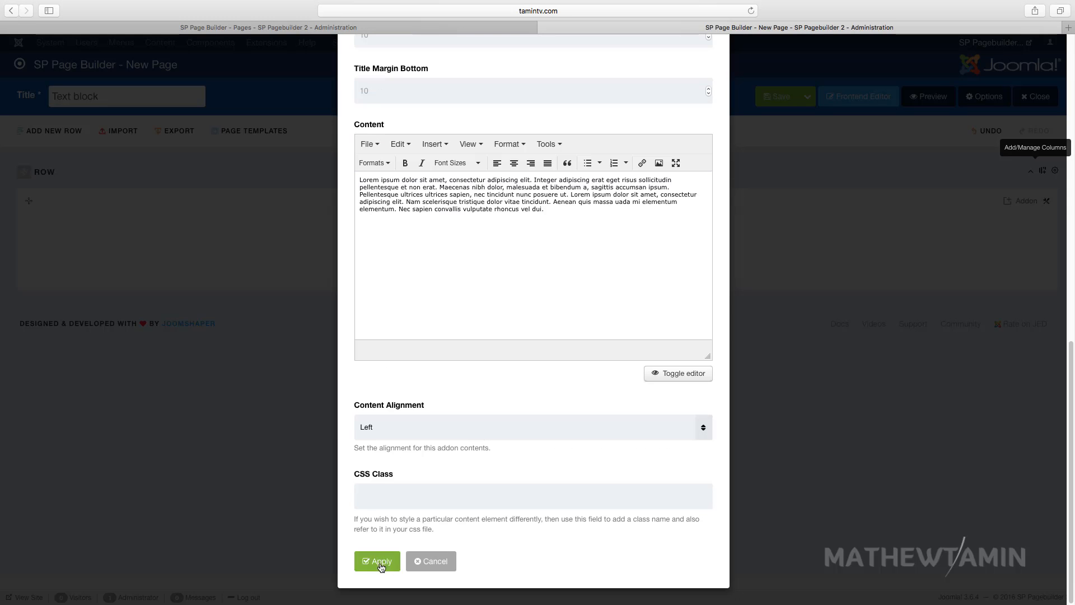
click(376, 561)
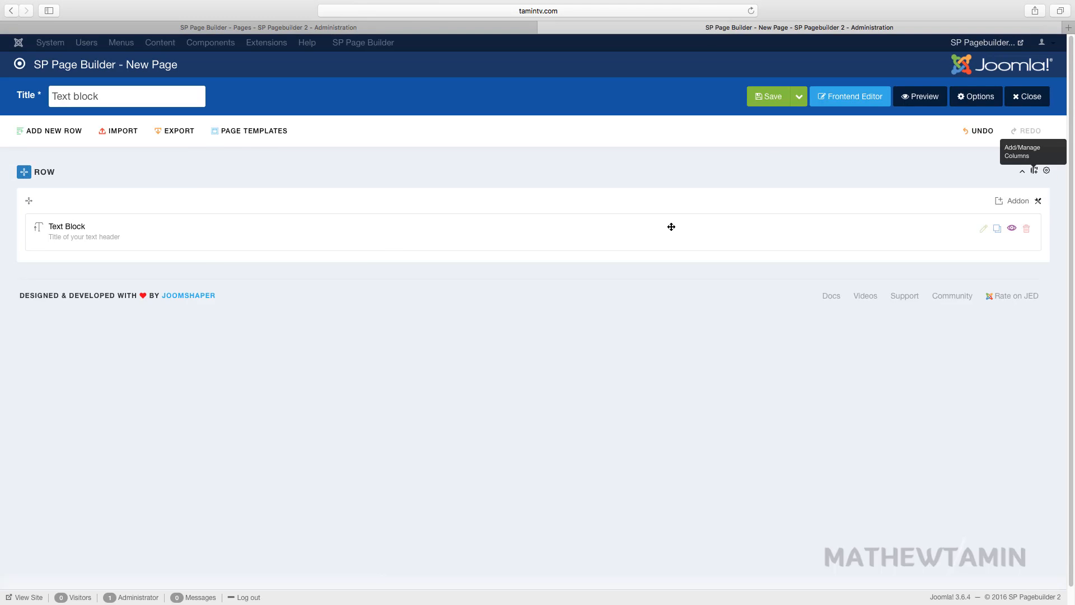
View the page in the frontend editor and reopen the Text Block for editing.
click(849, 96)
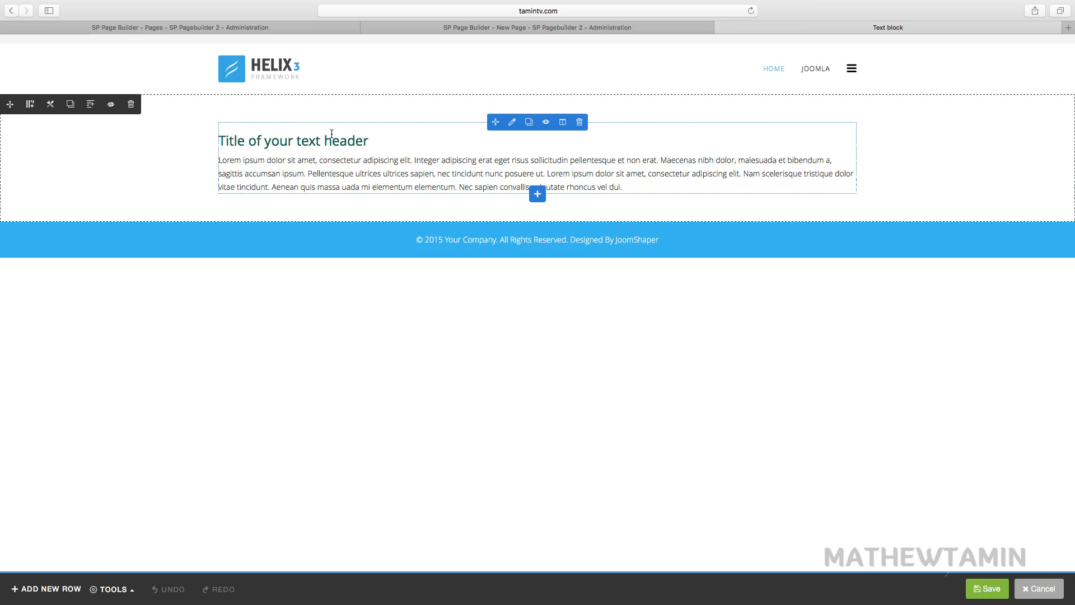
click(512, 122)
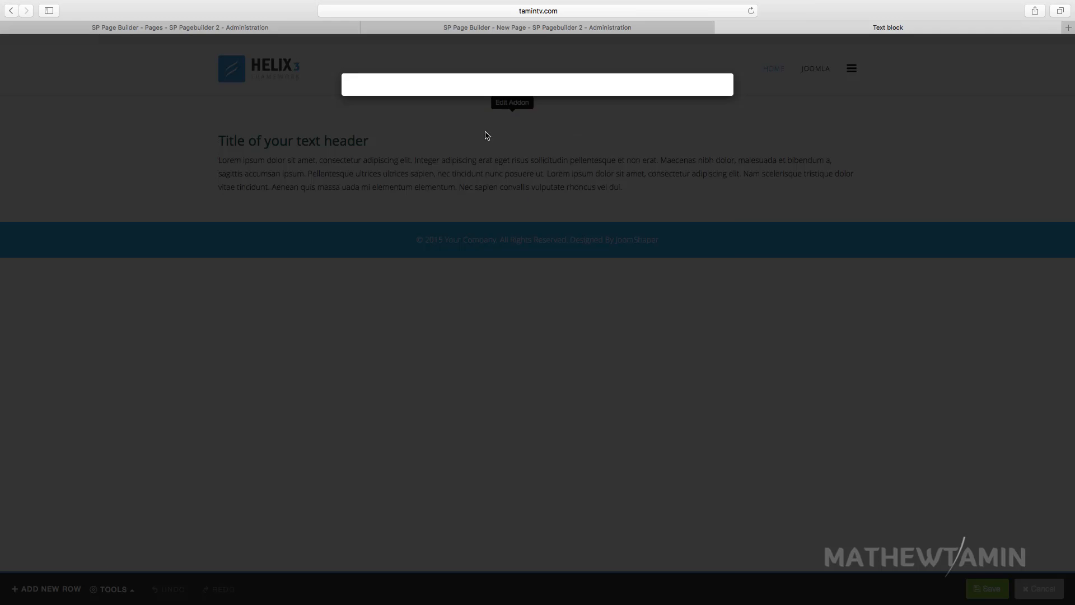
Set Content Alignment to Center, then change it to Right and apply.
click(532, 419)
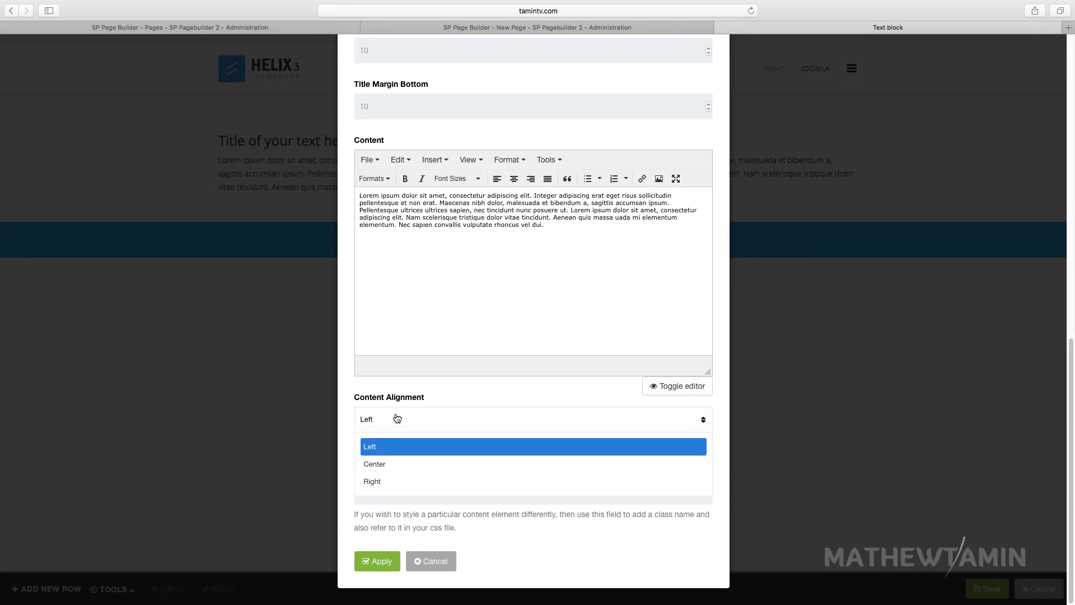
click(374, 464)
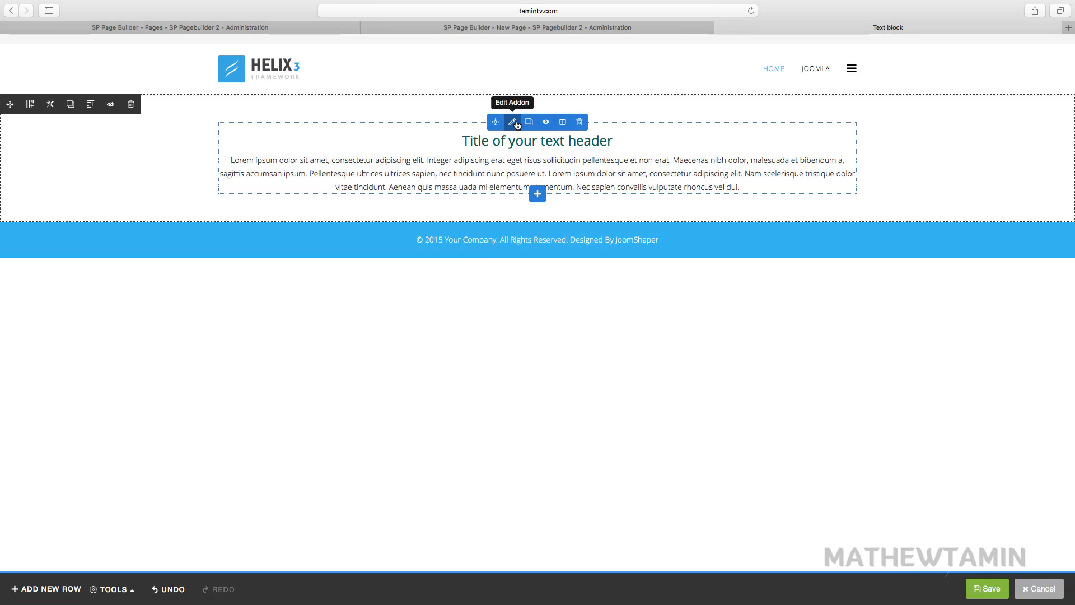
click(513, 122)
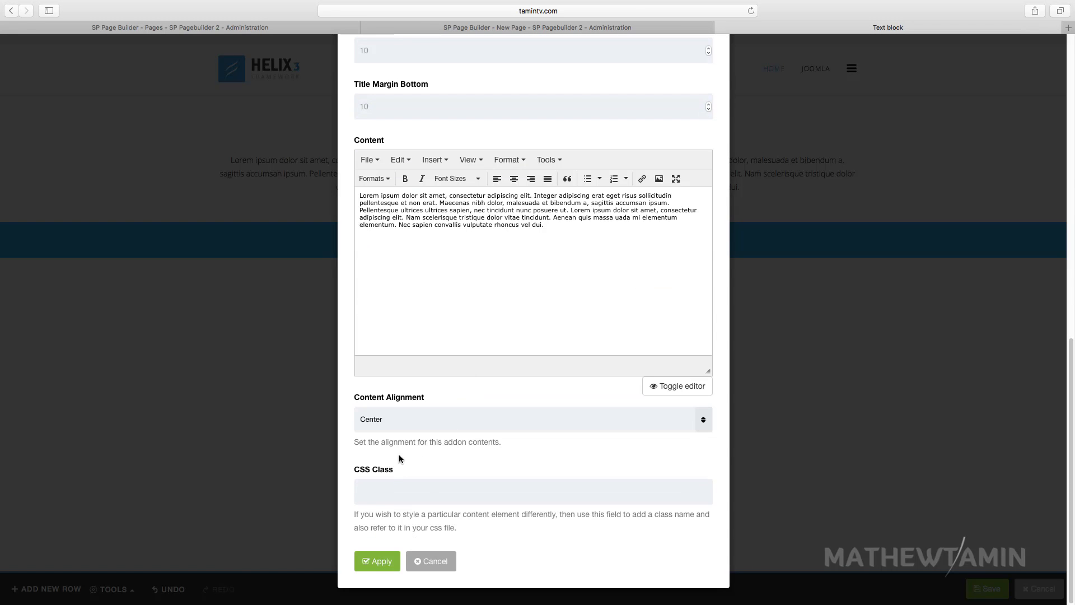
click(376, 561)
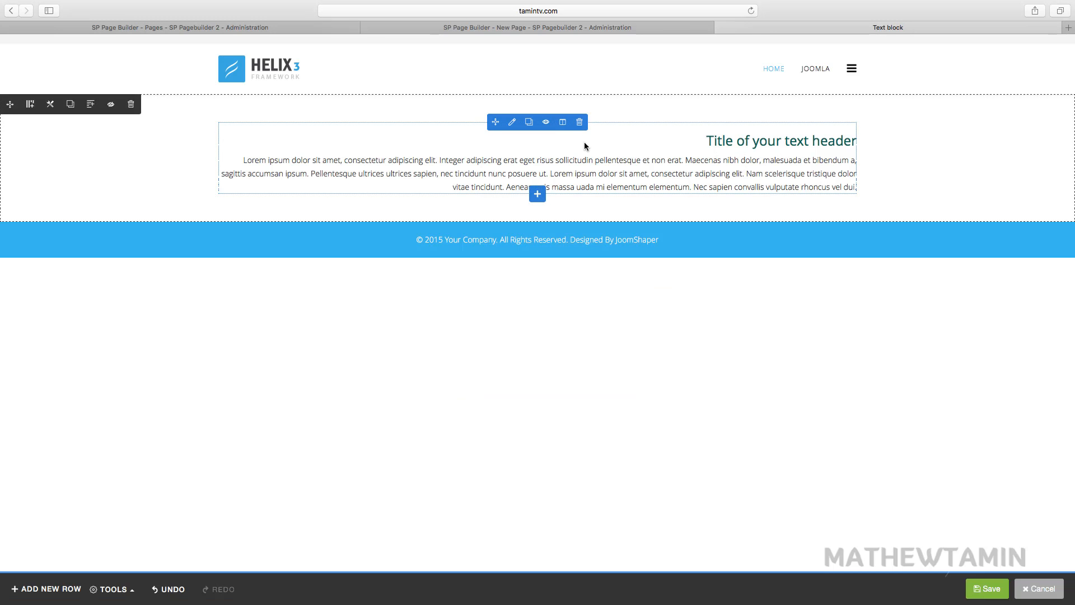
mouse_move(512, 122)
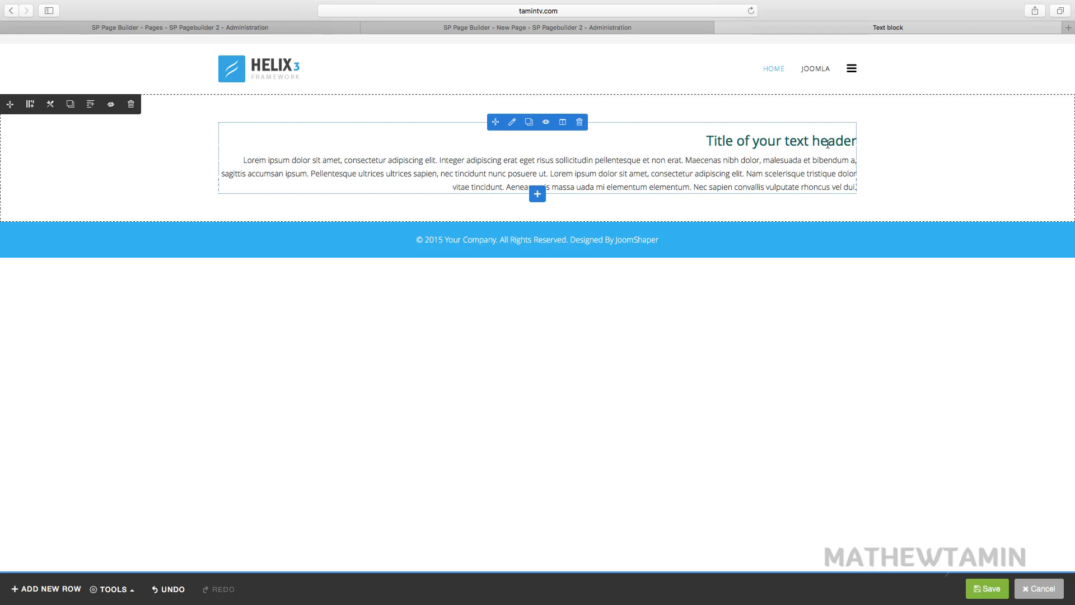
mouse_move(512, 122)
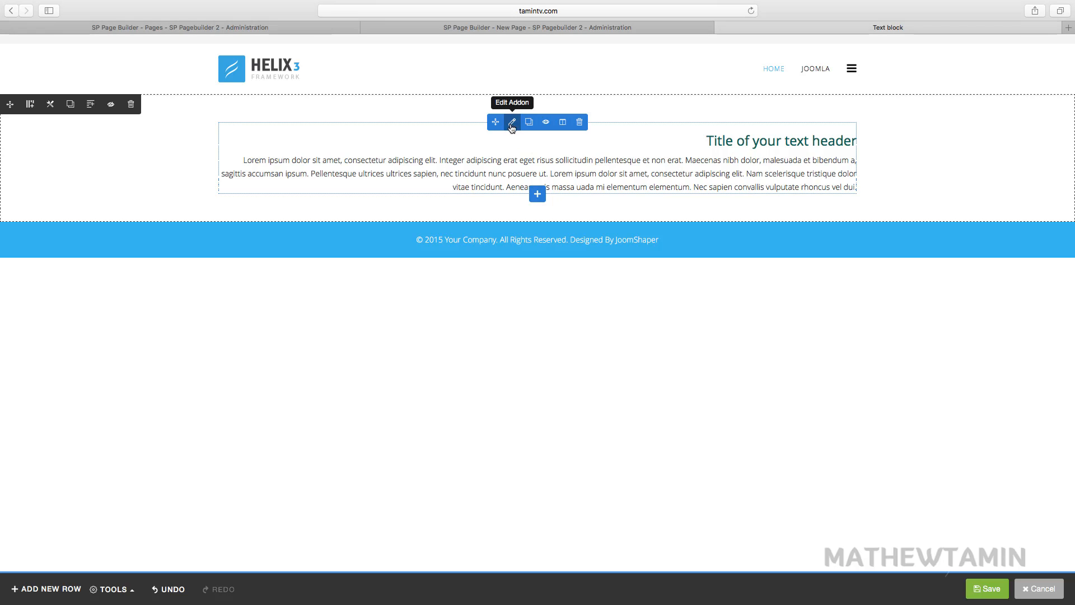
Review the addon's Access options and return to the General settings.
click(512, 122)
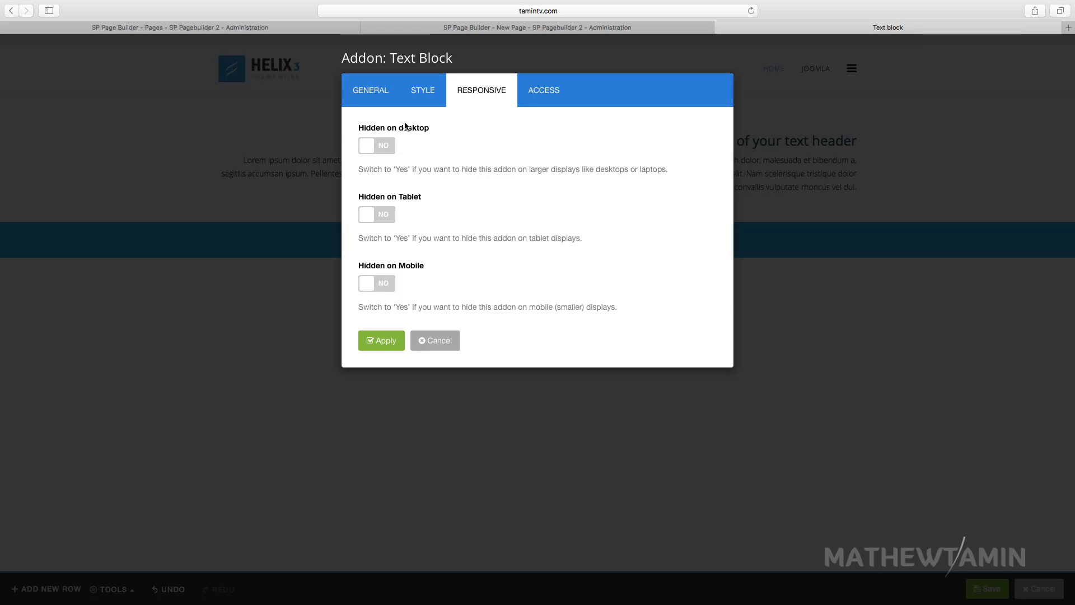
mouse_move(422, 89)
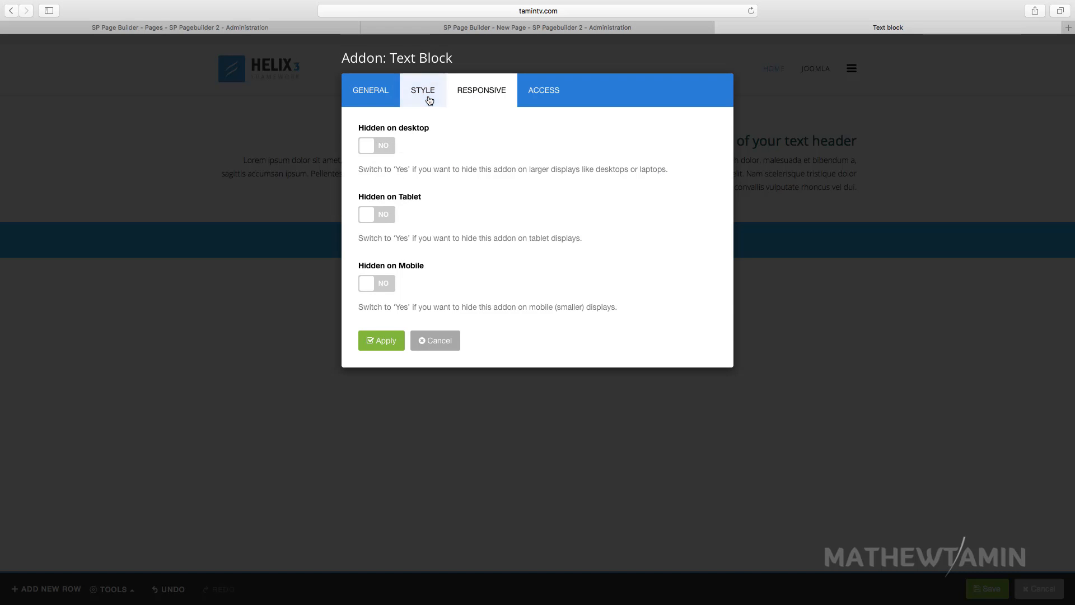
click(543, 89)
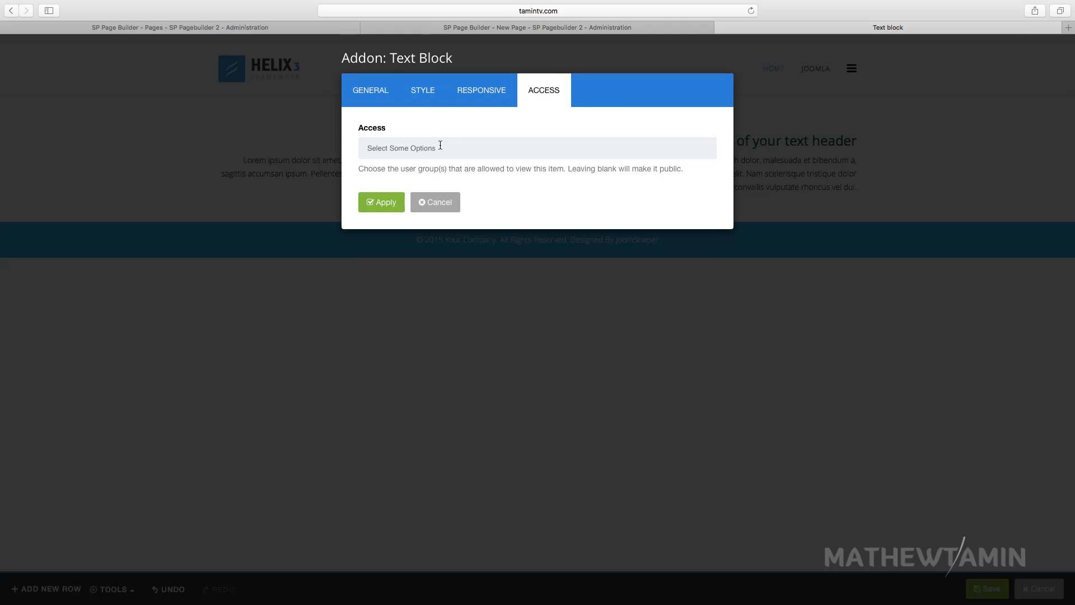
click(367, 88)
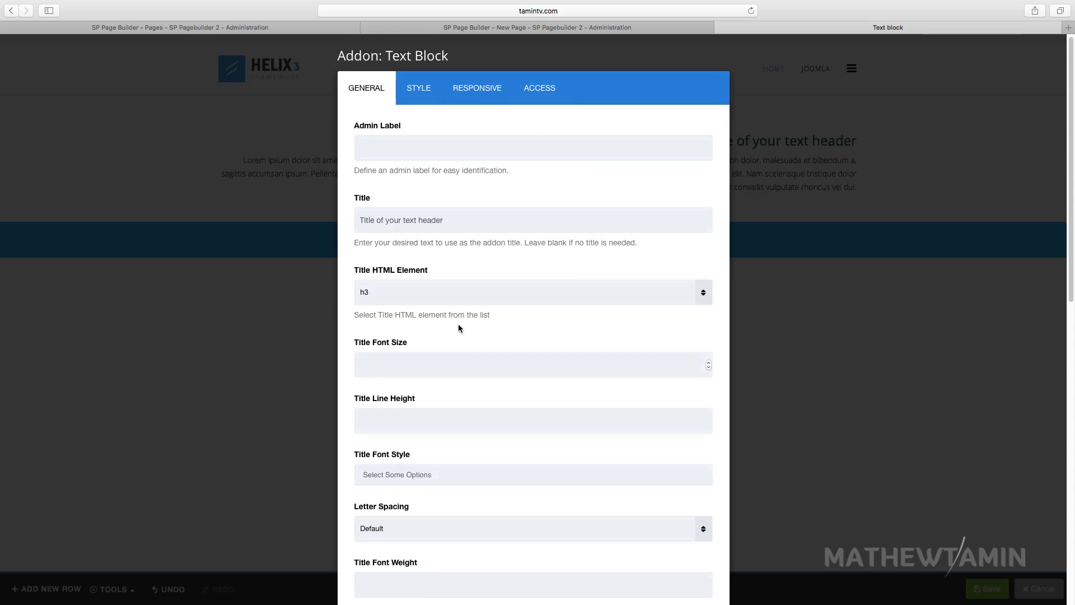
Inspect the paragraph's HTML source, then apply and close the dialog.
scroll(down, 3)
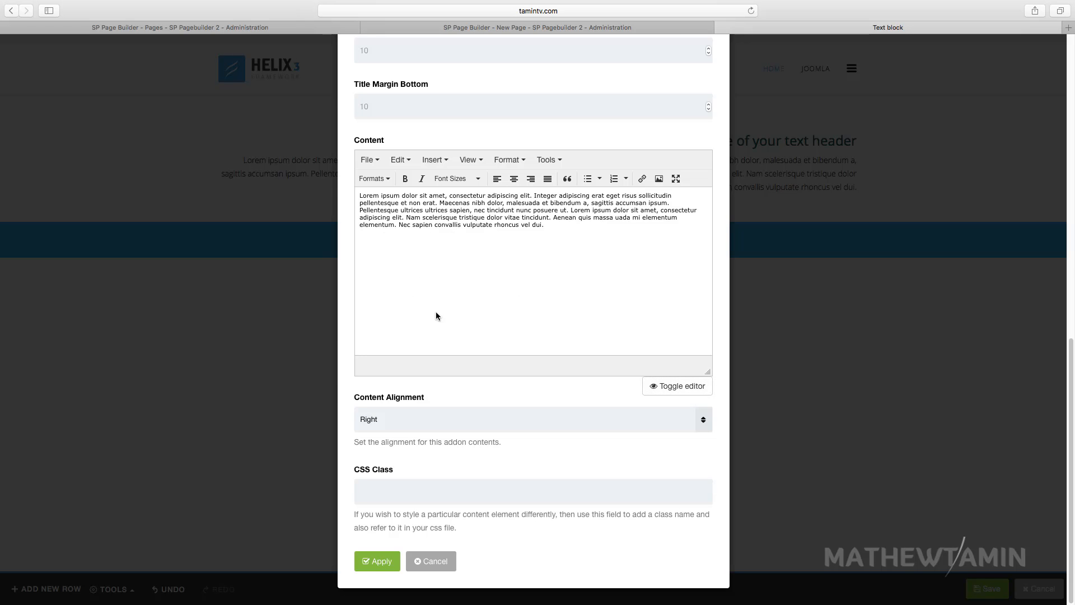
click(548, 159)
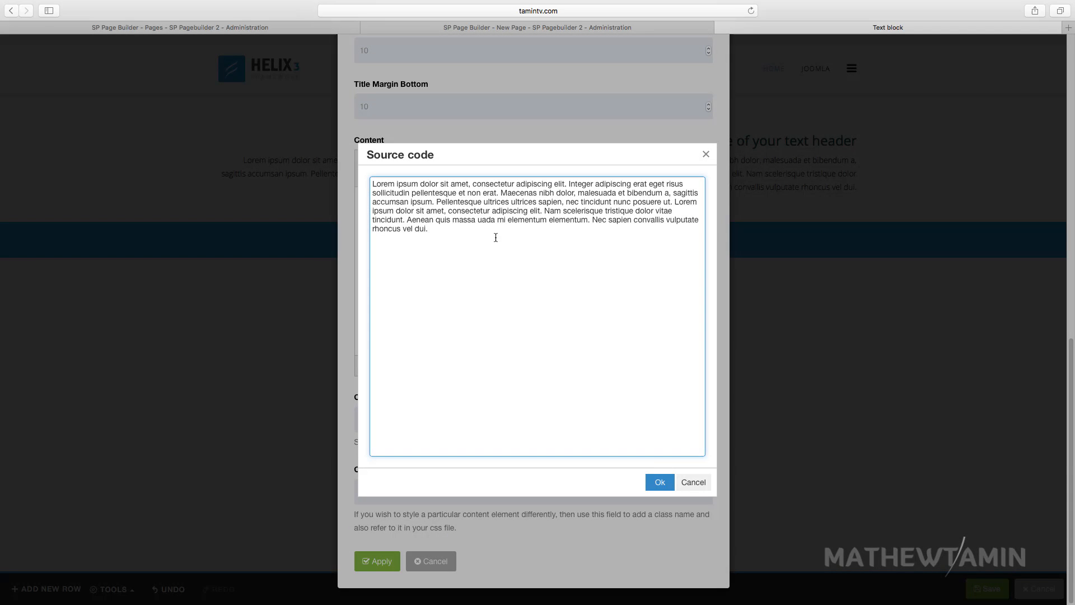
click(659, 482)
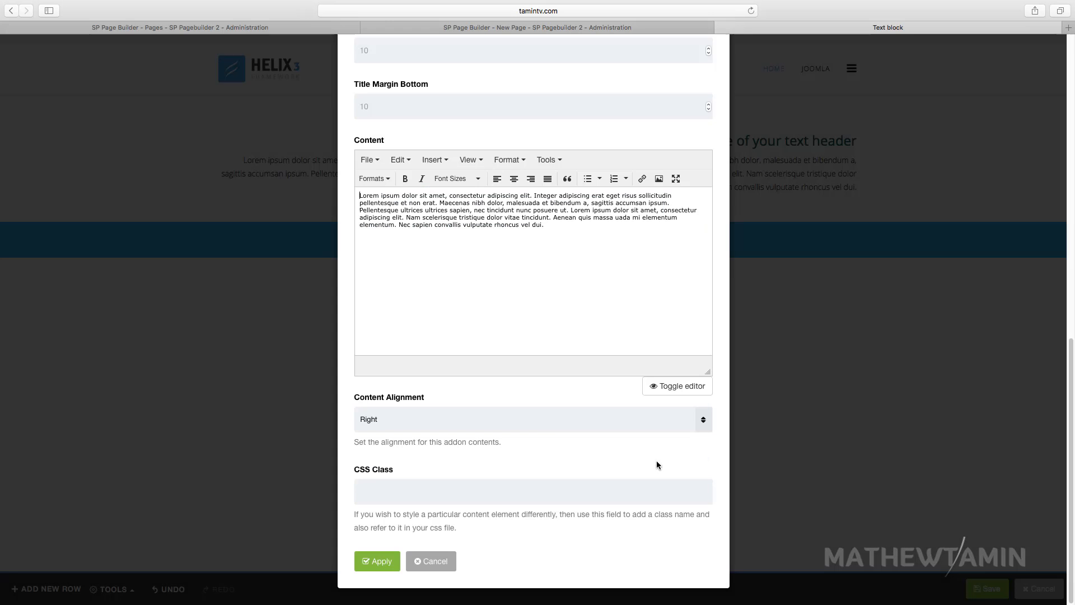
click(378, 562)
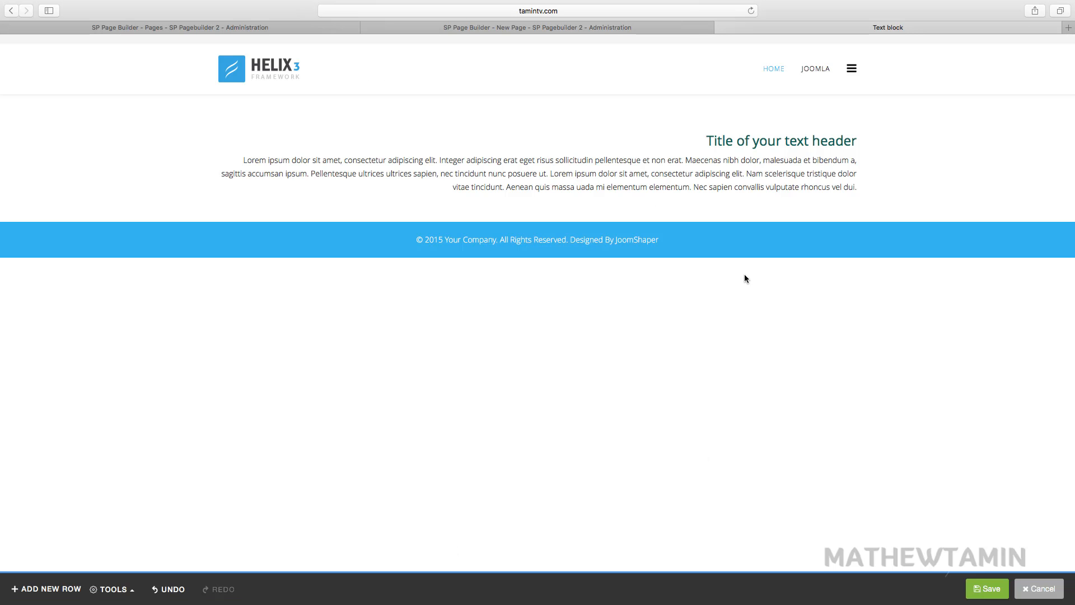